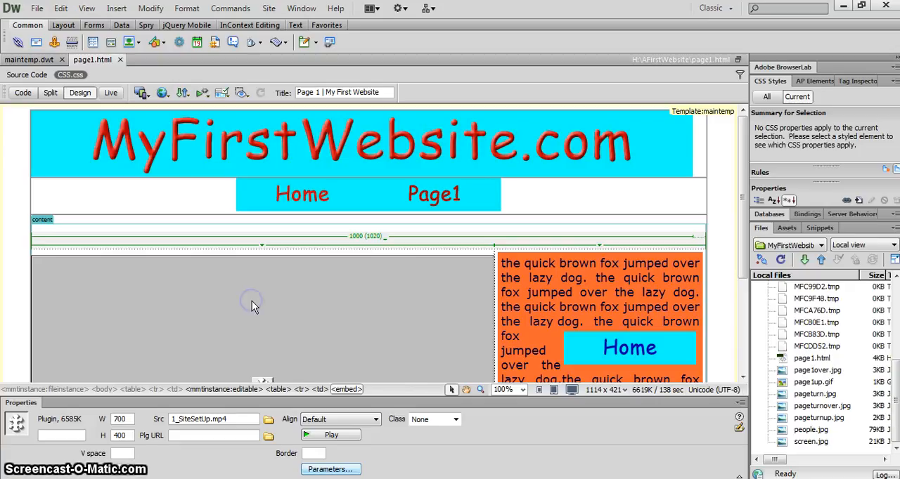
mouse_move(635, 237)
type("2")
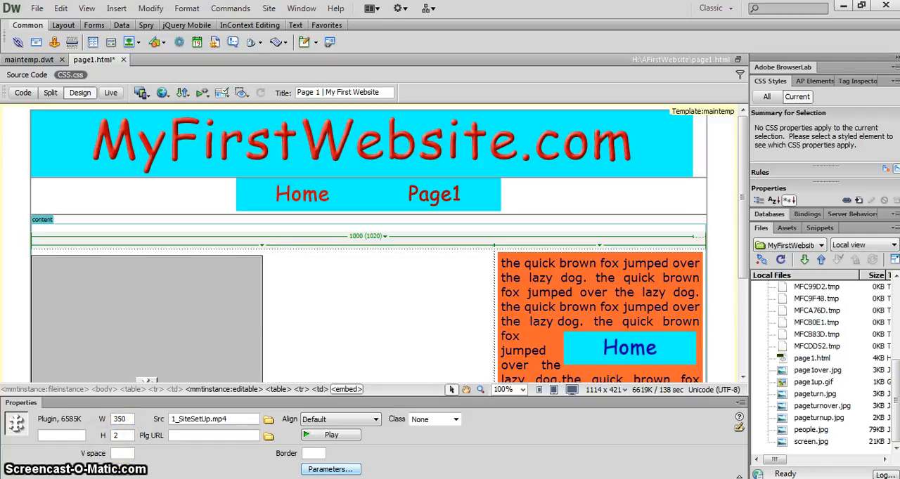
Set the embedded video's width to 350 pixels and begin splitting its table cell.
type("00")
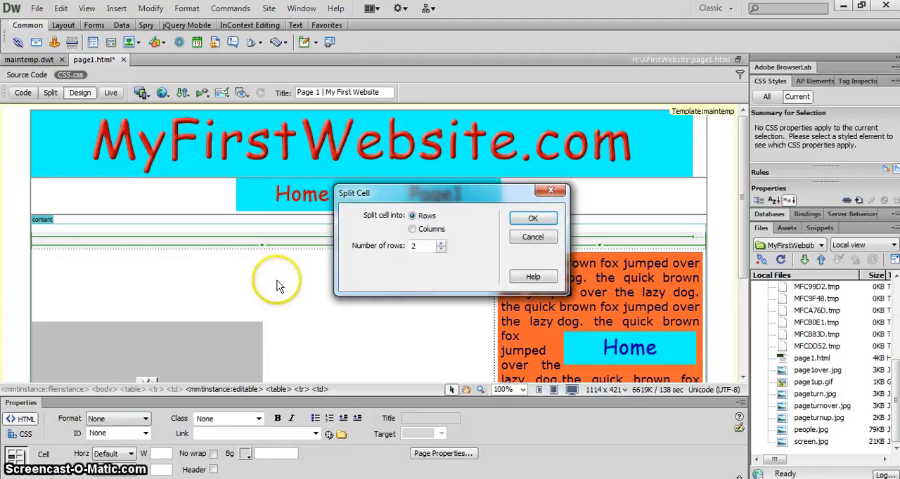
Split the video's cell into 2 columns instead of rows.
left_click(413, 229)
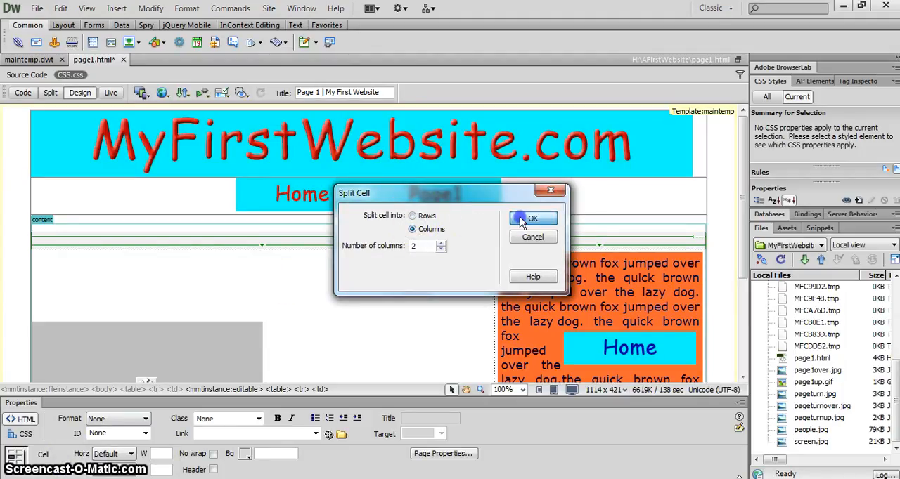
left_click(532, 218)
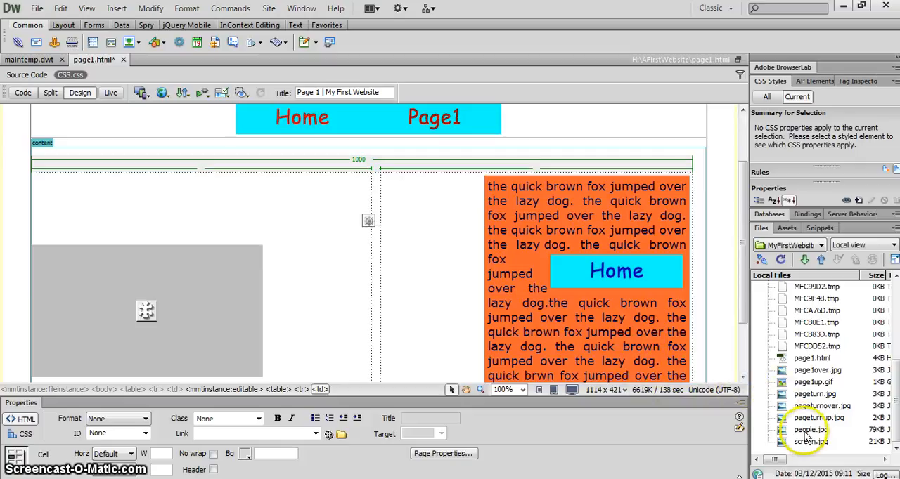
Insert people.jpg into the empty column with alternate text 'People'.
left_click(811, 429)
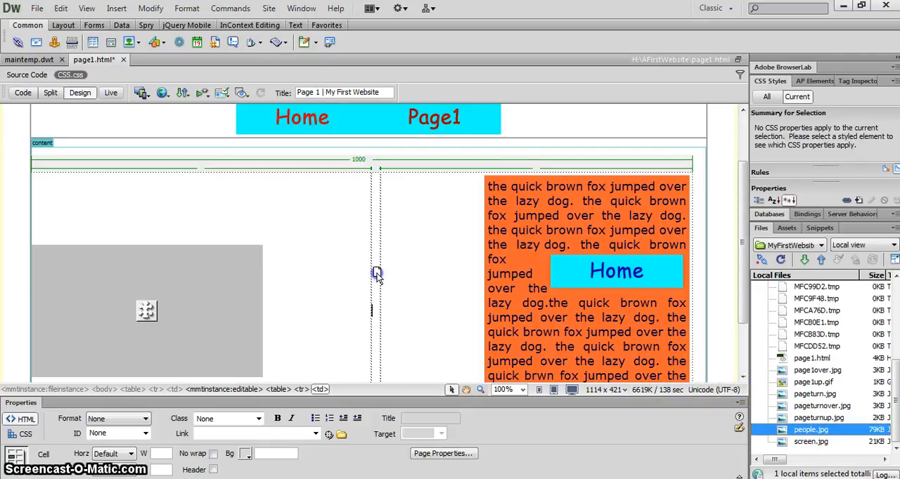
left_click(376, 273)
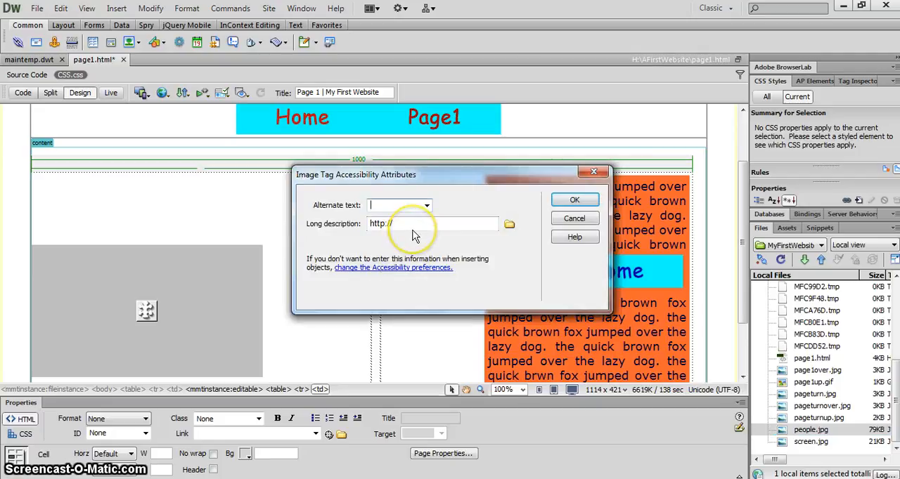
type("People")
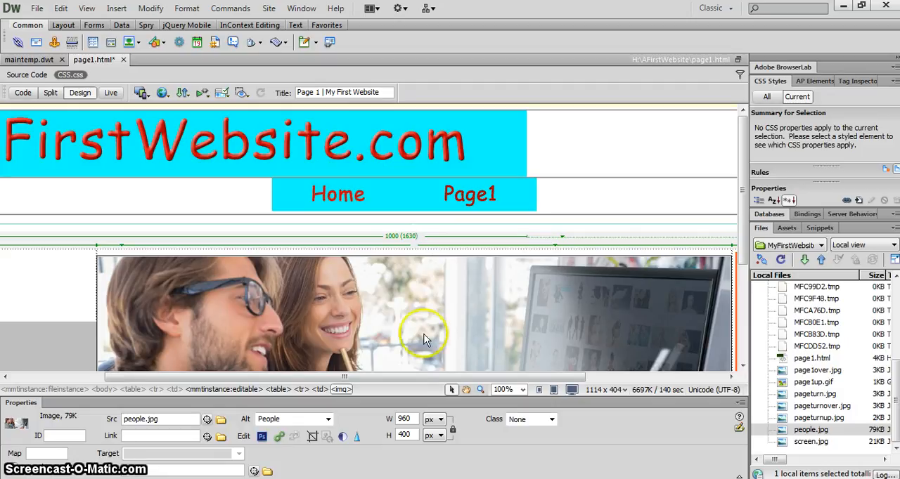
mouse_move(452, 430)
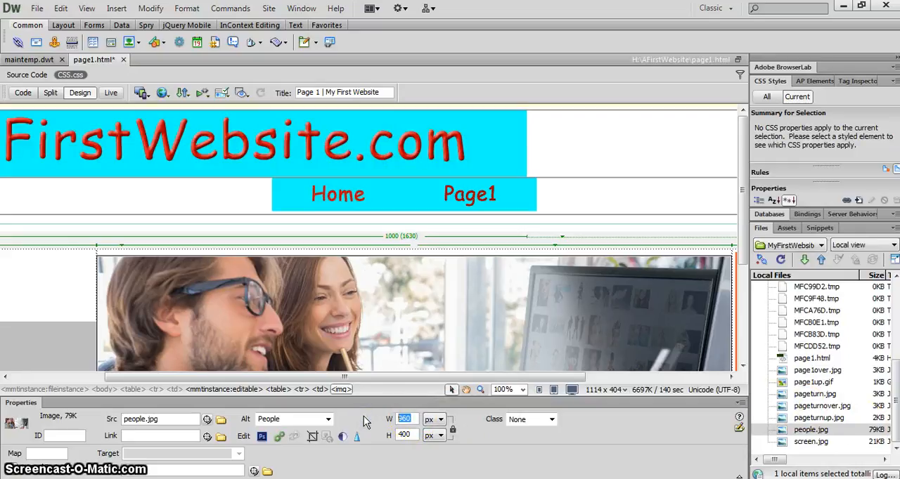
Resize the people image to width 350 and height 144 in the Properties panel.
type("350")
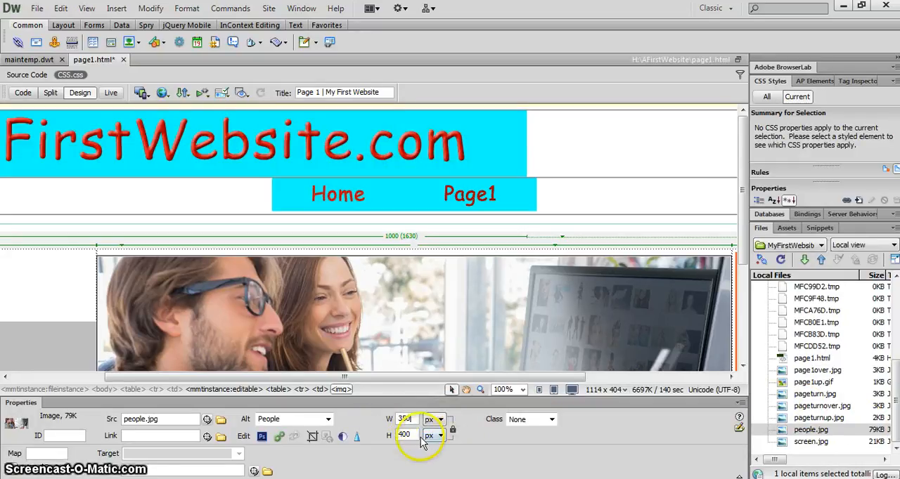
type("144")
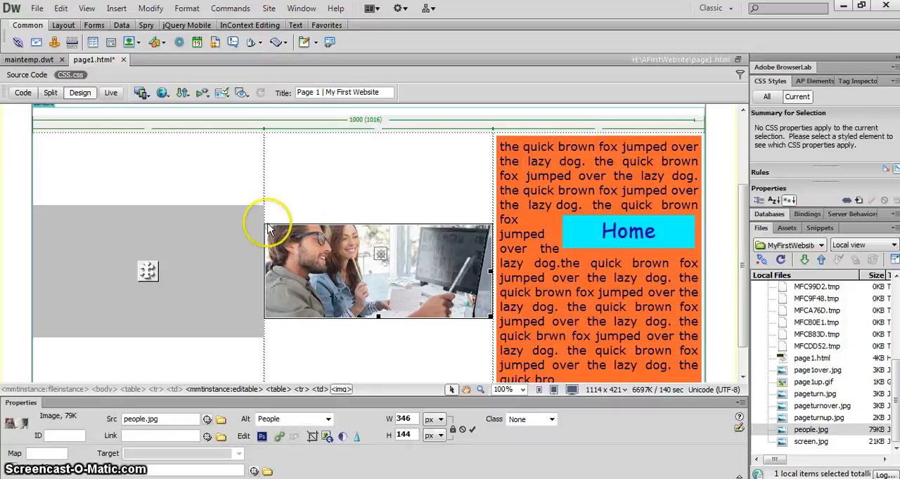
mouse_move(304, 278)
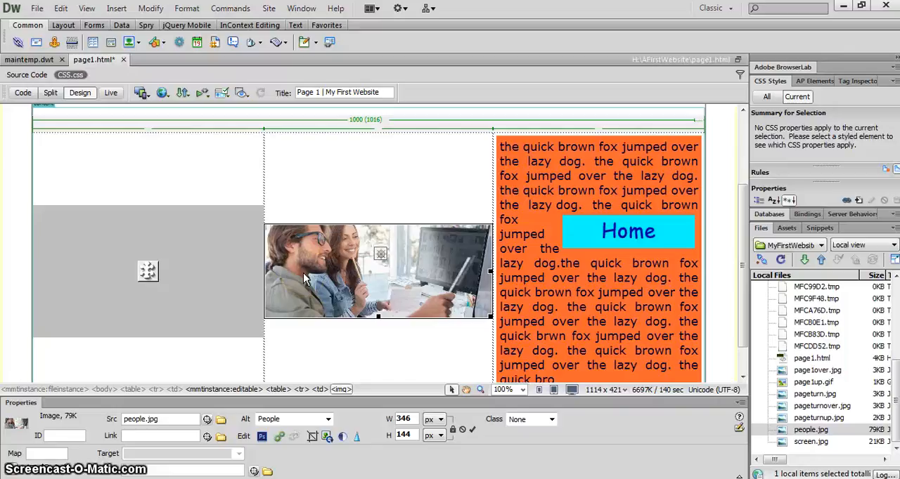
mouse_move(369, 154)
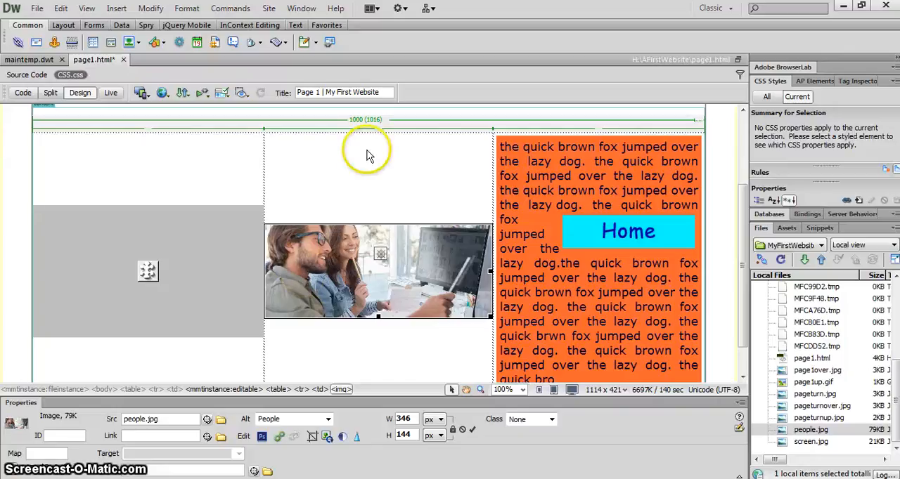
mouse_move(374, 204)
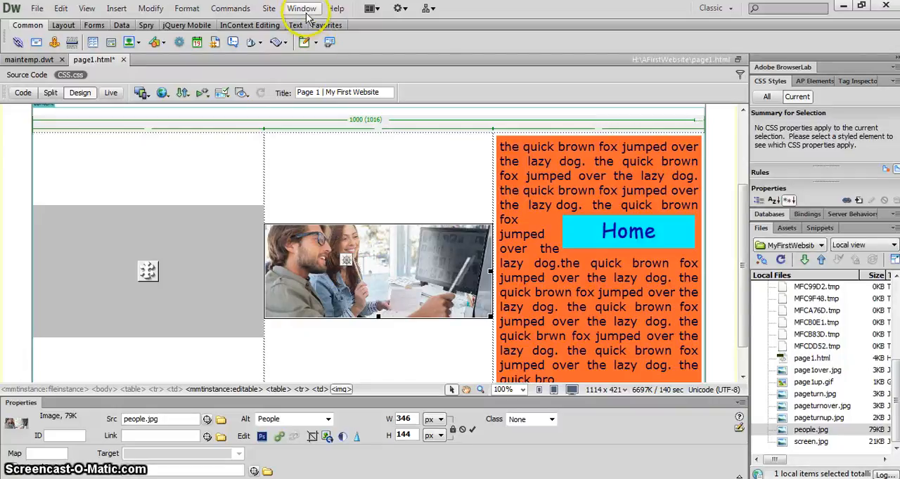
Add an Open Browser Window behavior to the people image and browse for its page.
left_click(301, 7)
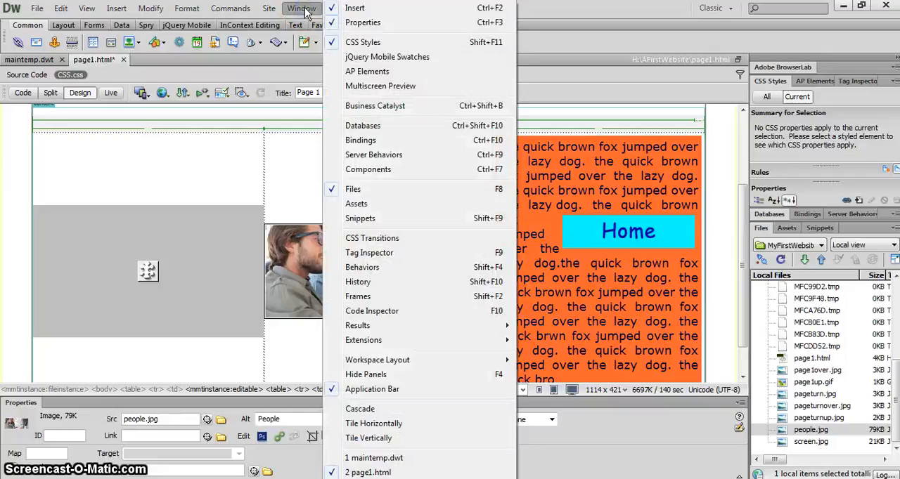
mouse_move(394, 273)
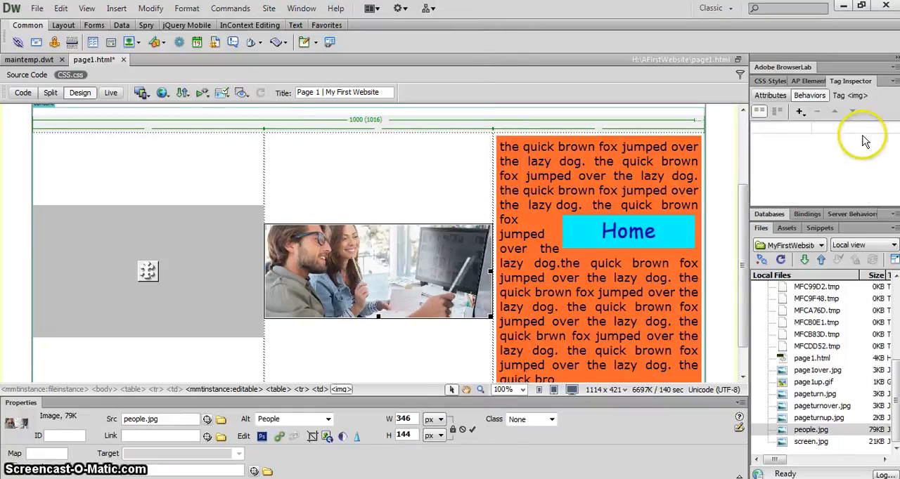
mouse_move(807, 134)
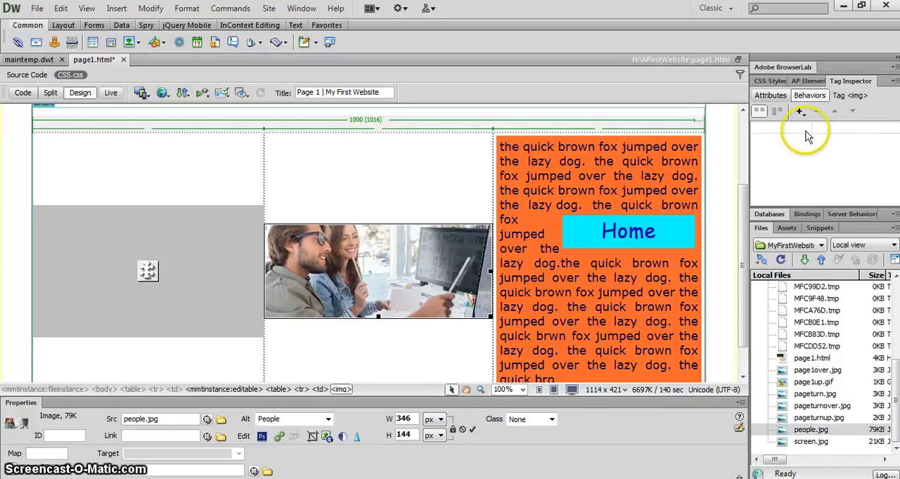
left_click(800, 111)
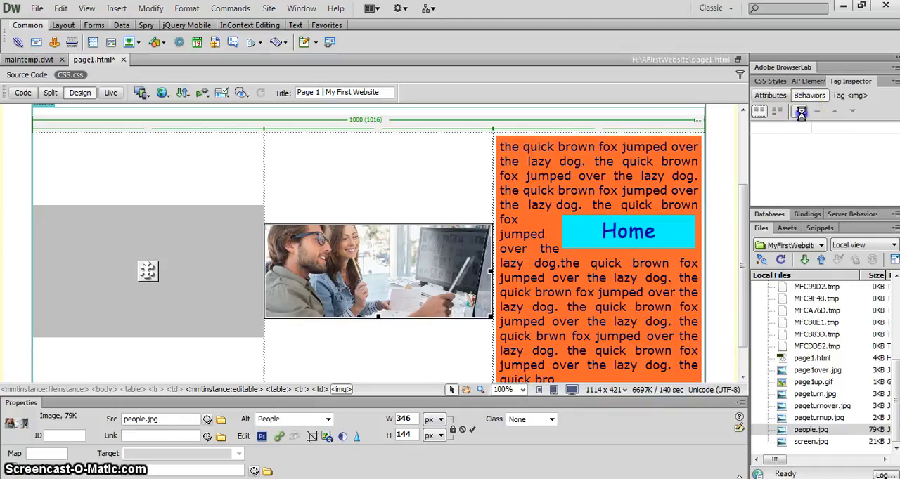
left_click(800, 112)
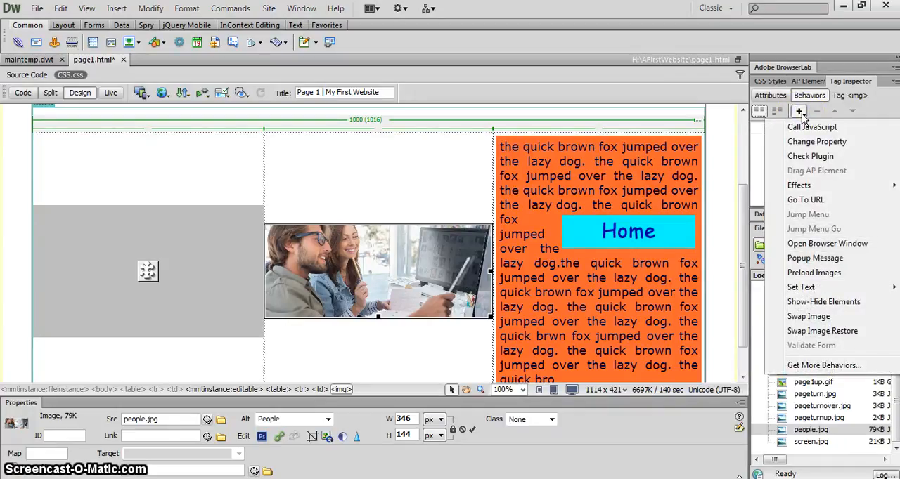
mouse_move(812, 243)
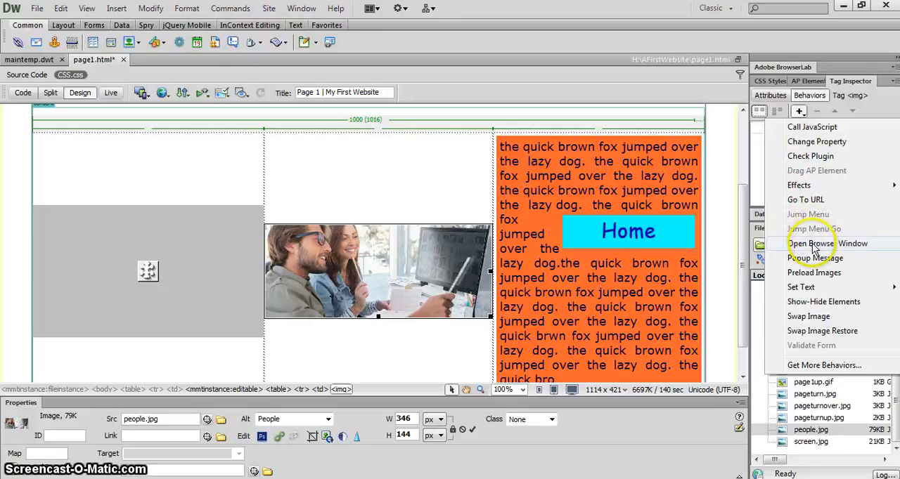
left_click(826, 243)
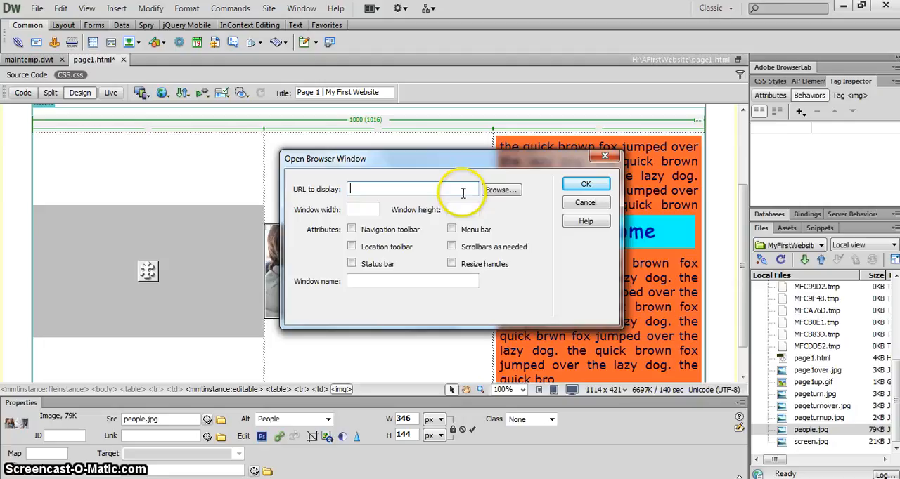
left_click(501, 190)
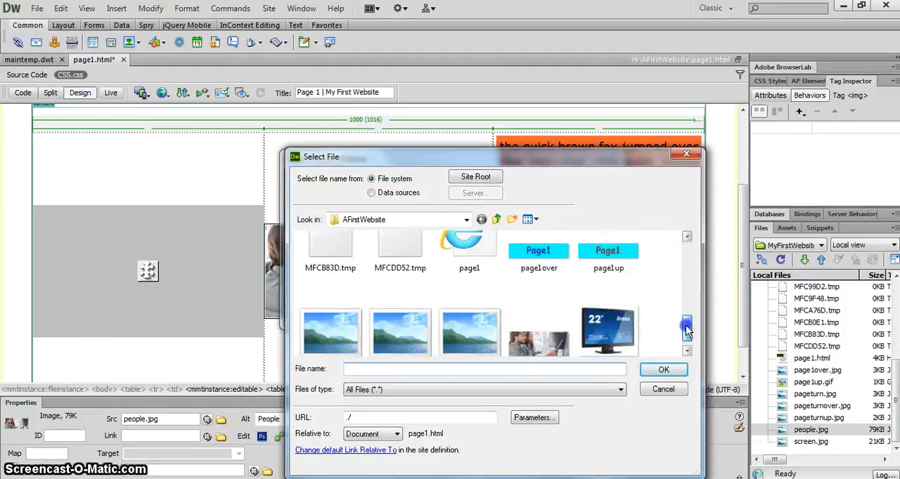
scroll("down", 3)
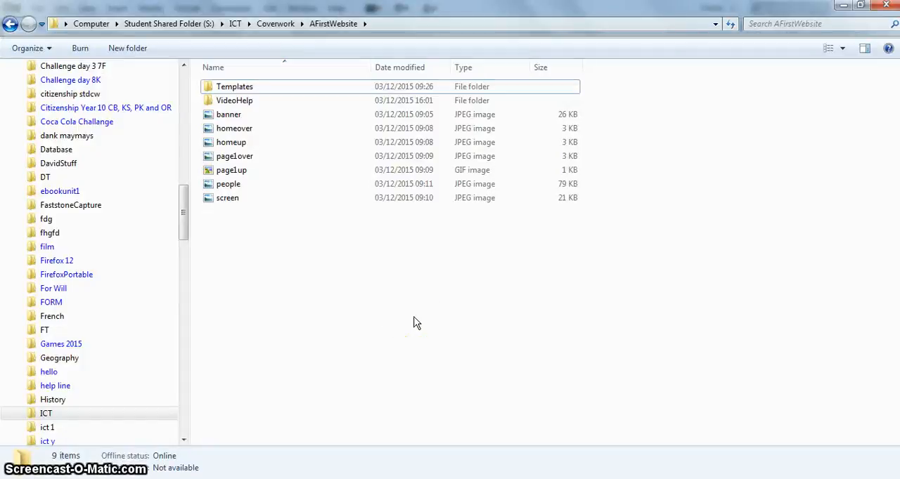
Select people.jpg in Explorer to read its 960 x 400 dimensions.
left_click(229, 184)
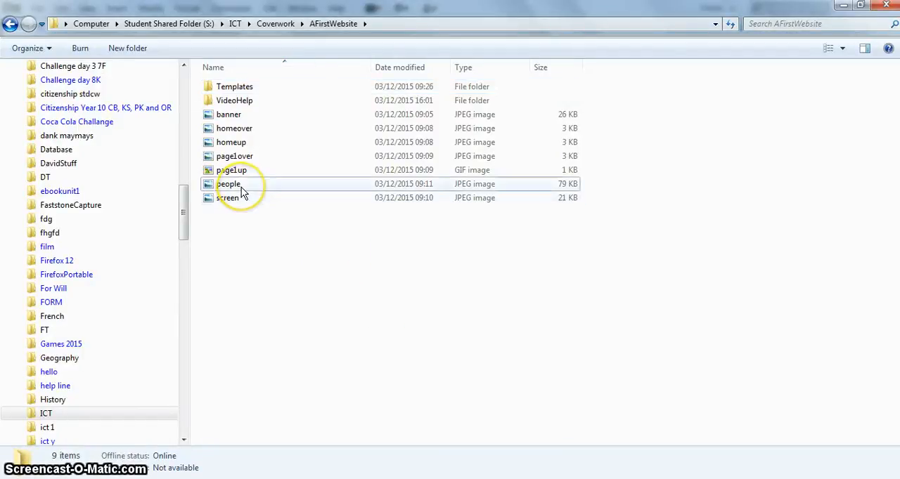
left_click(228, 184)
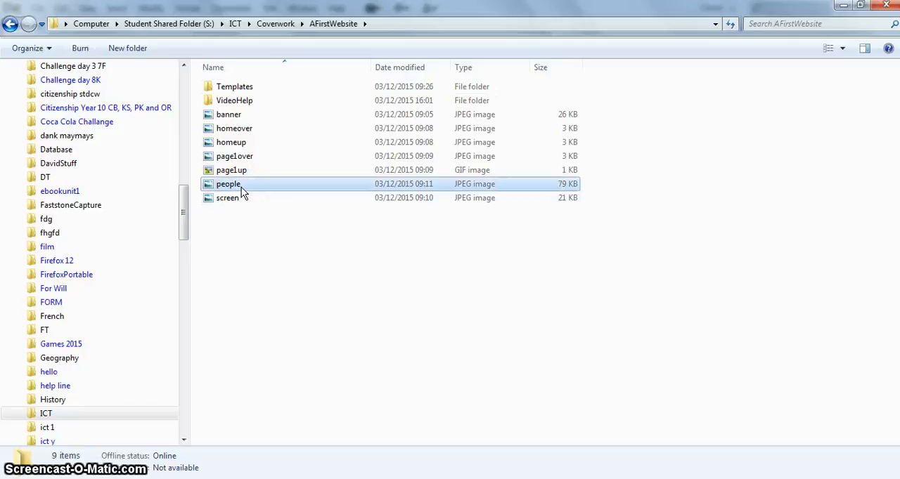
left_click(228, 183)
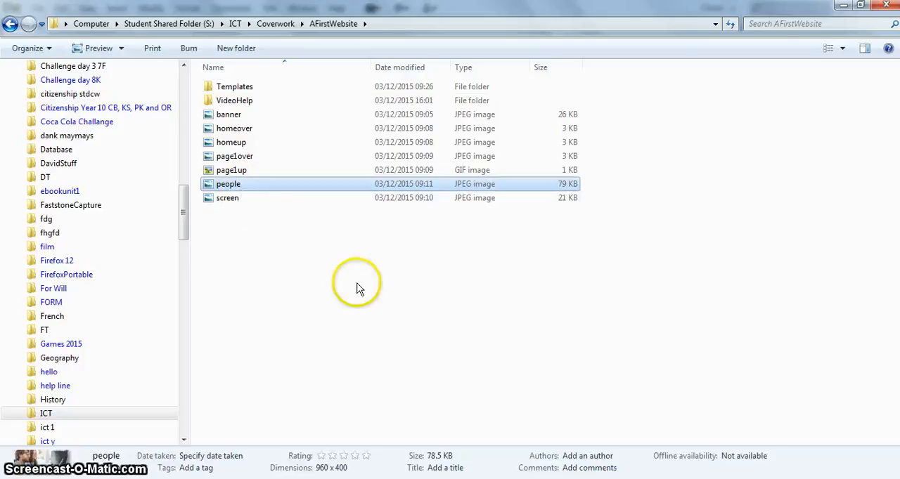
mouse_move(321, 473)
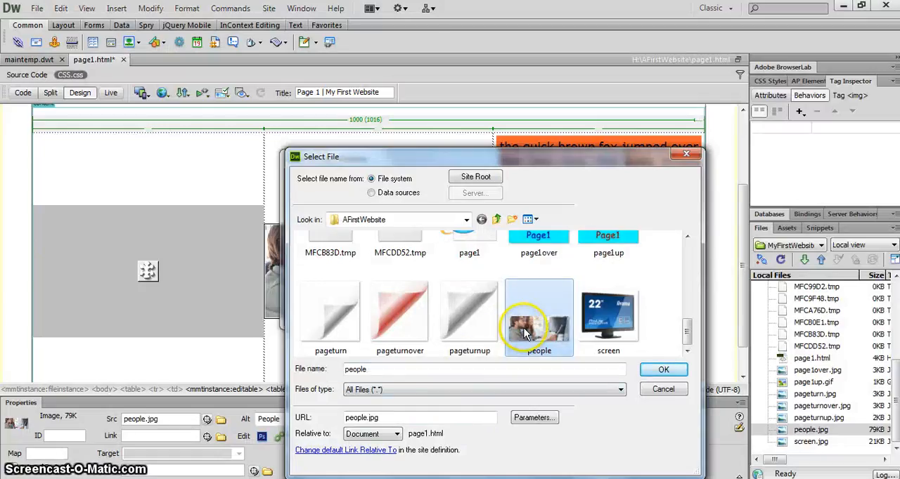
Set the popup to show people.jpg in a 960x400 window named People.
left_click(663, 369)
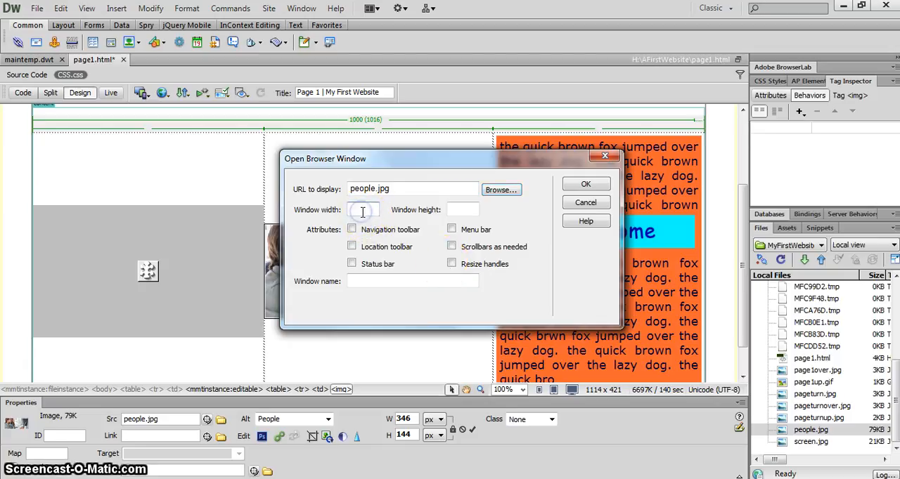
left_click(363, 209)
type("960")
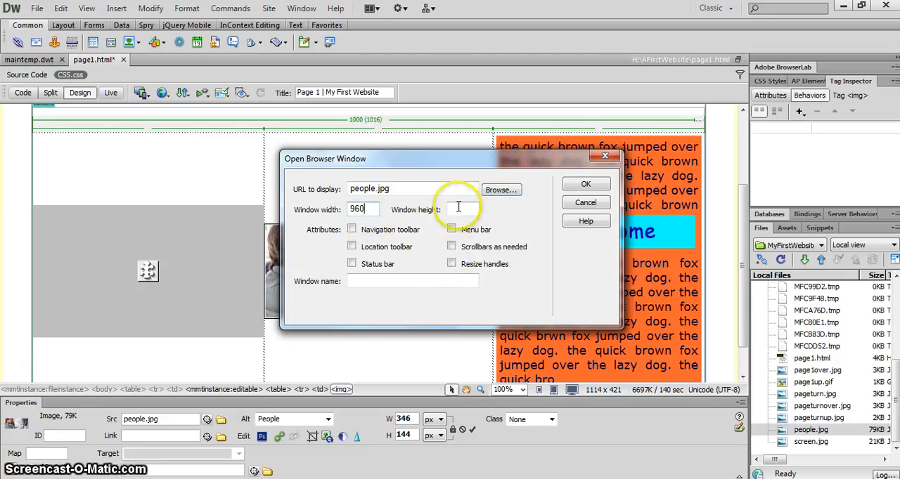
type("400")
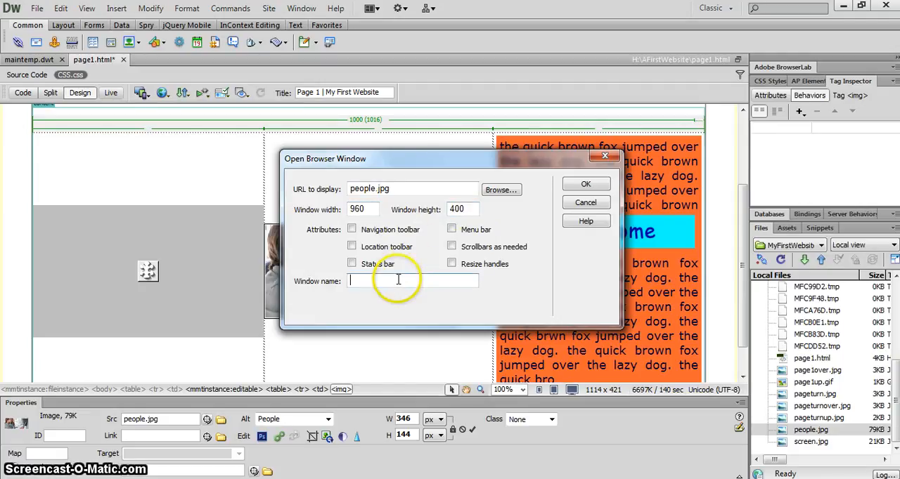
type("People")
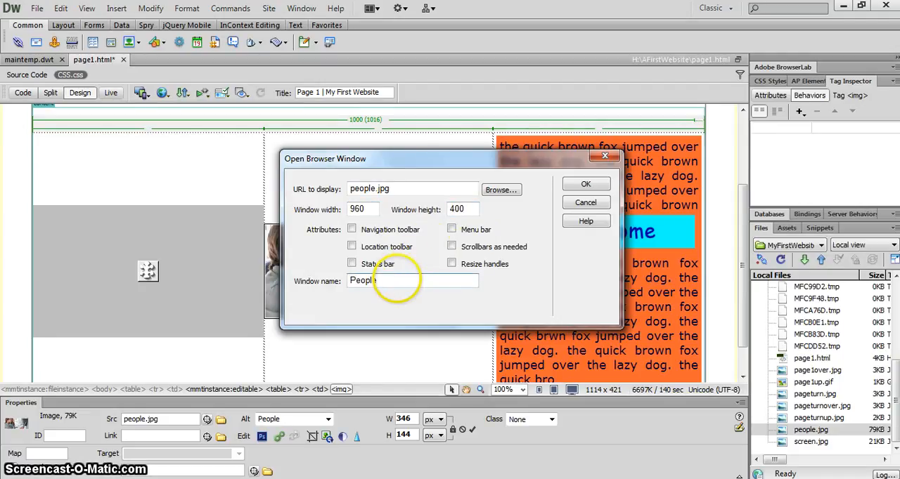
left_click(585, 184)
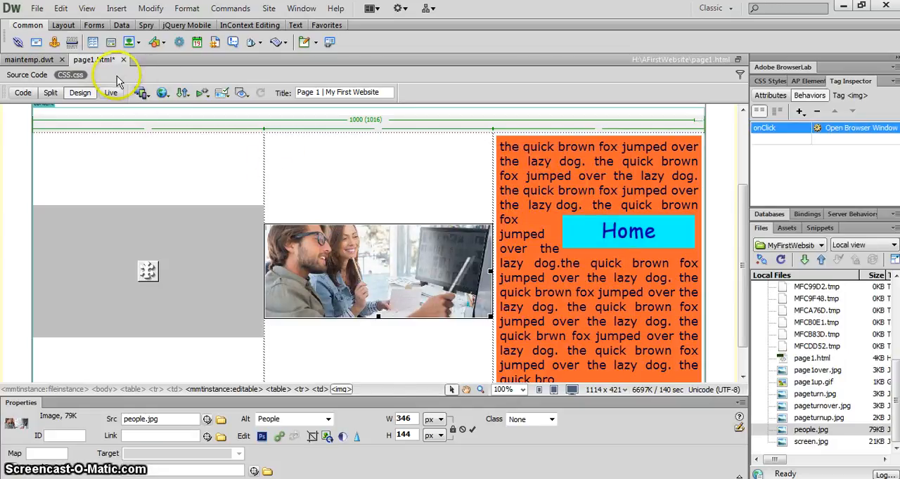
Save page1 and preview it in Internet Explorer.
left_click(163, 92)
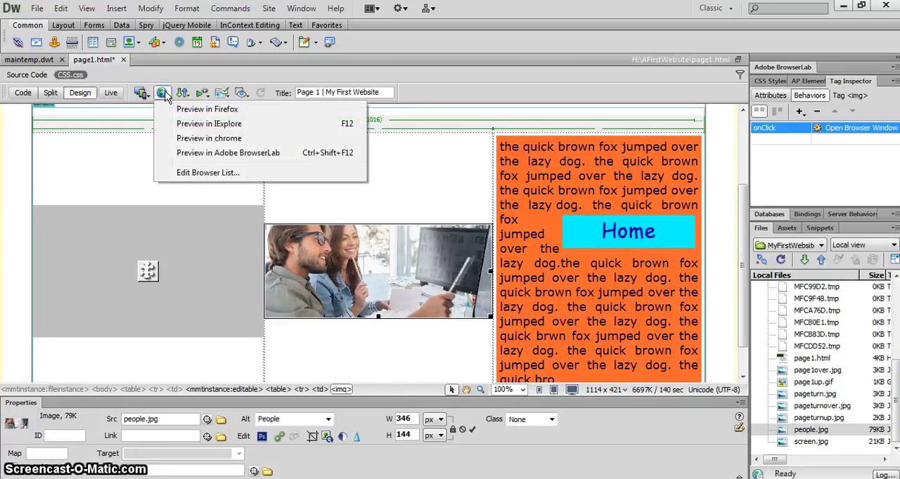
left_click(207, 109)
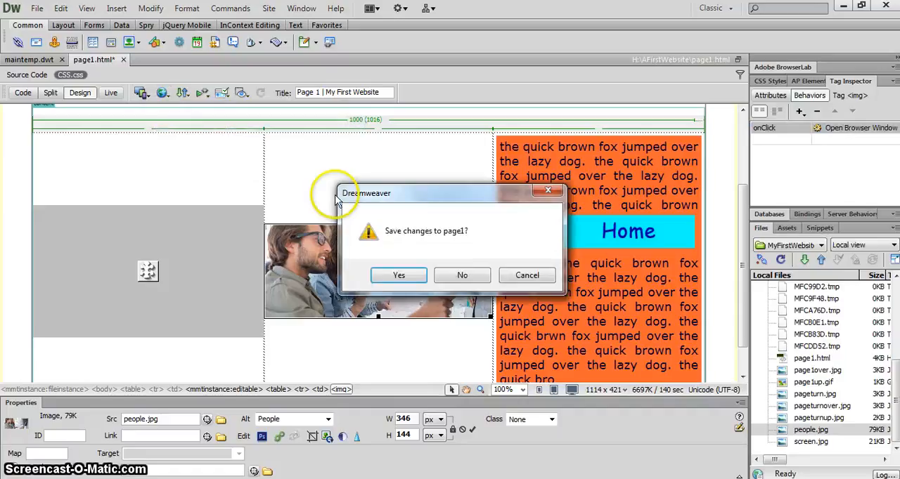
left_click(398, 274)
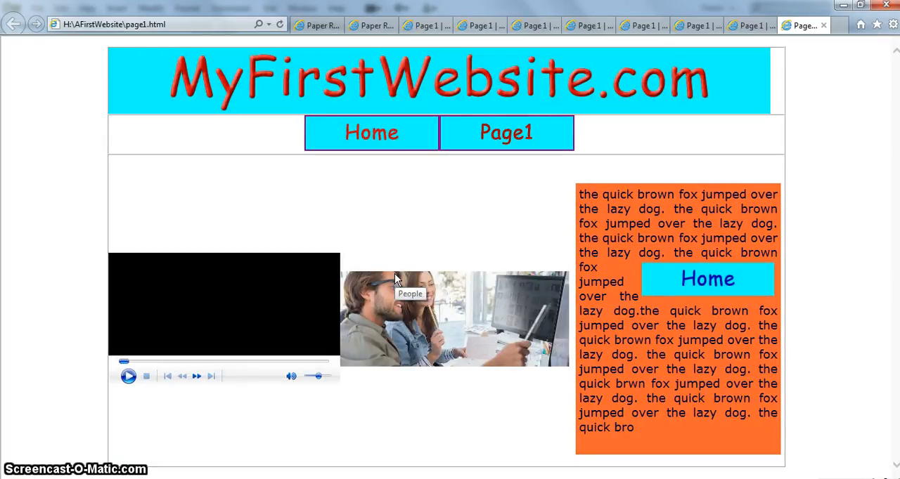
mouse_move(250, 322)
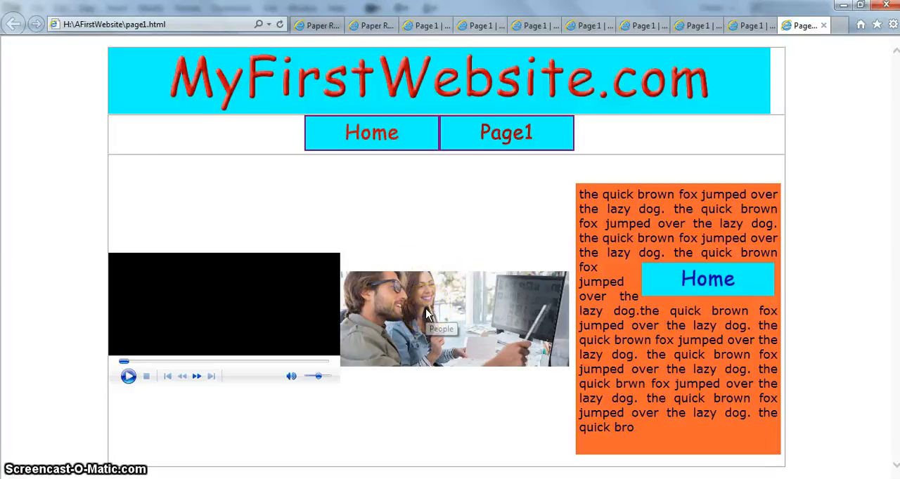
left_click(453, 316)
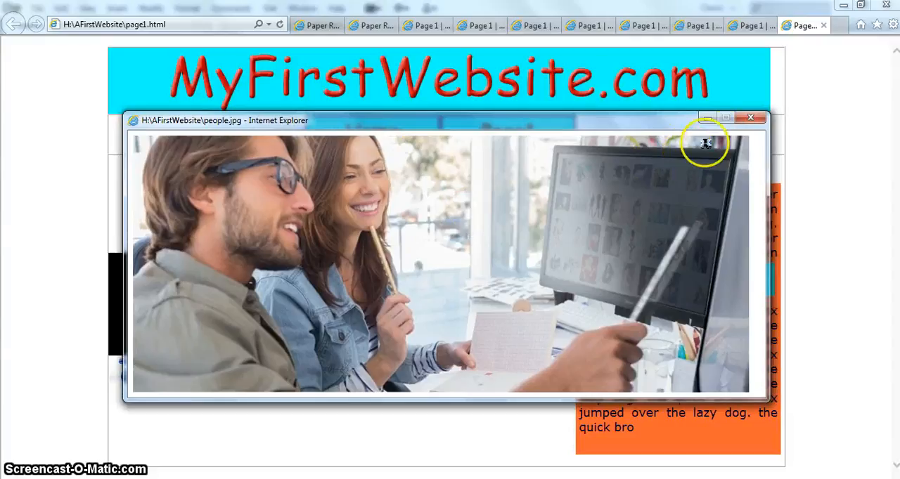
left_click(750, 118)
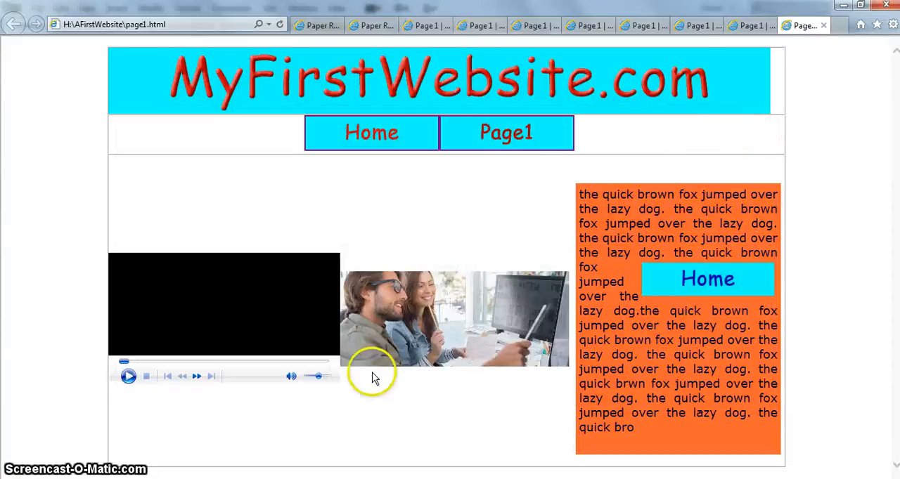